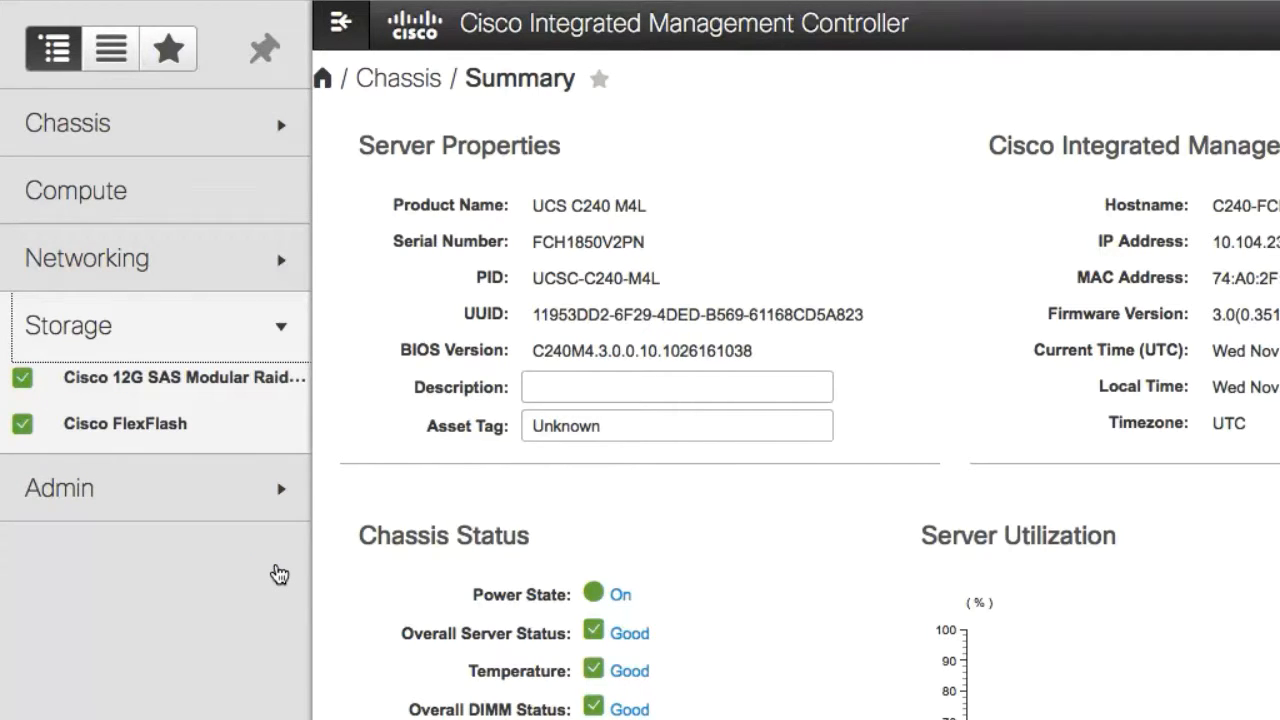
Select Cisco 12G SAS Modular Raid Controller under Storage to show its Controller Info
left_click(160, 377)
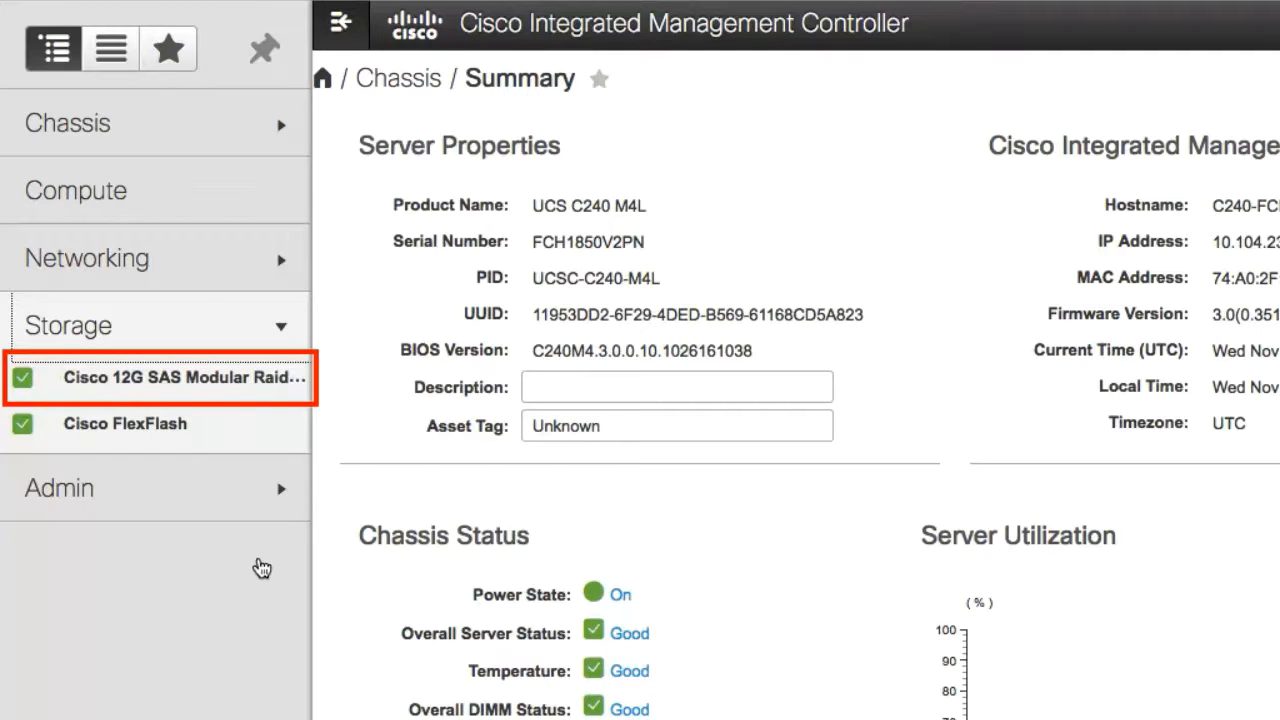
left_click(160, 378)
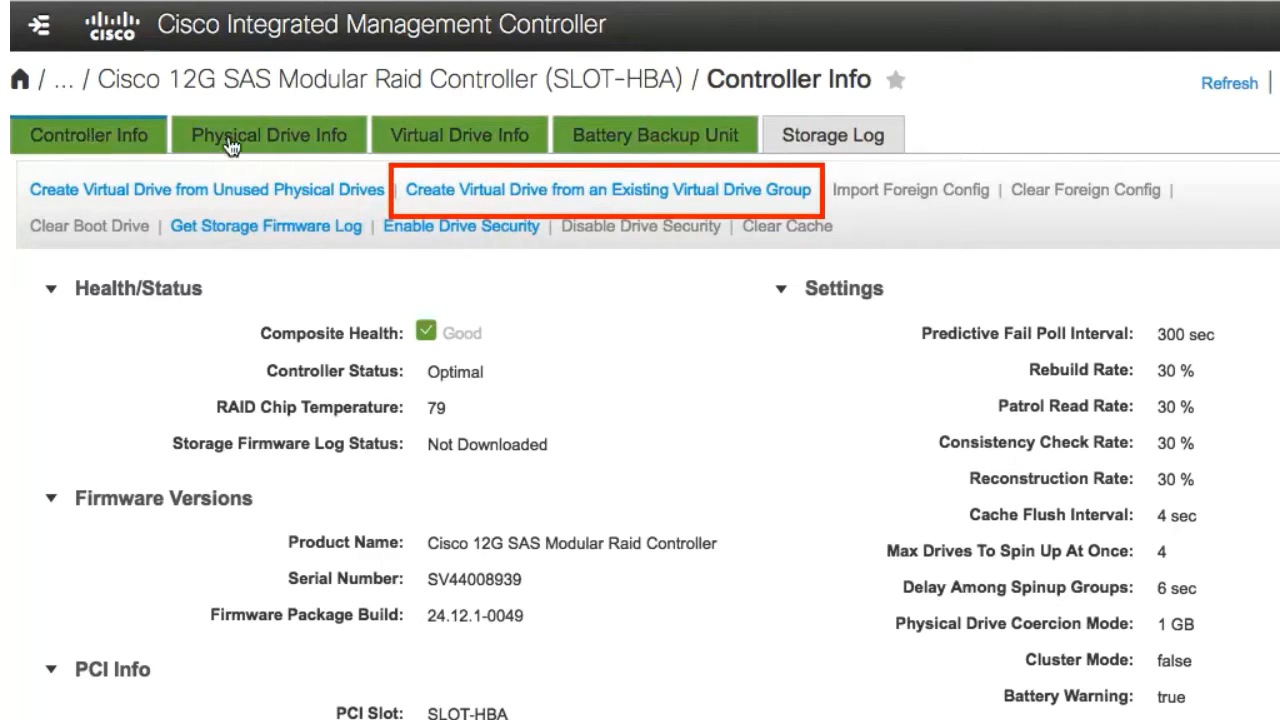
Start a virtual drive from an existing drive group, choosing RAID0_12 (1714896 MB)
left_click(607, 189)
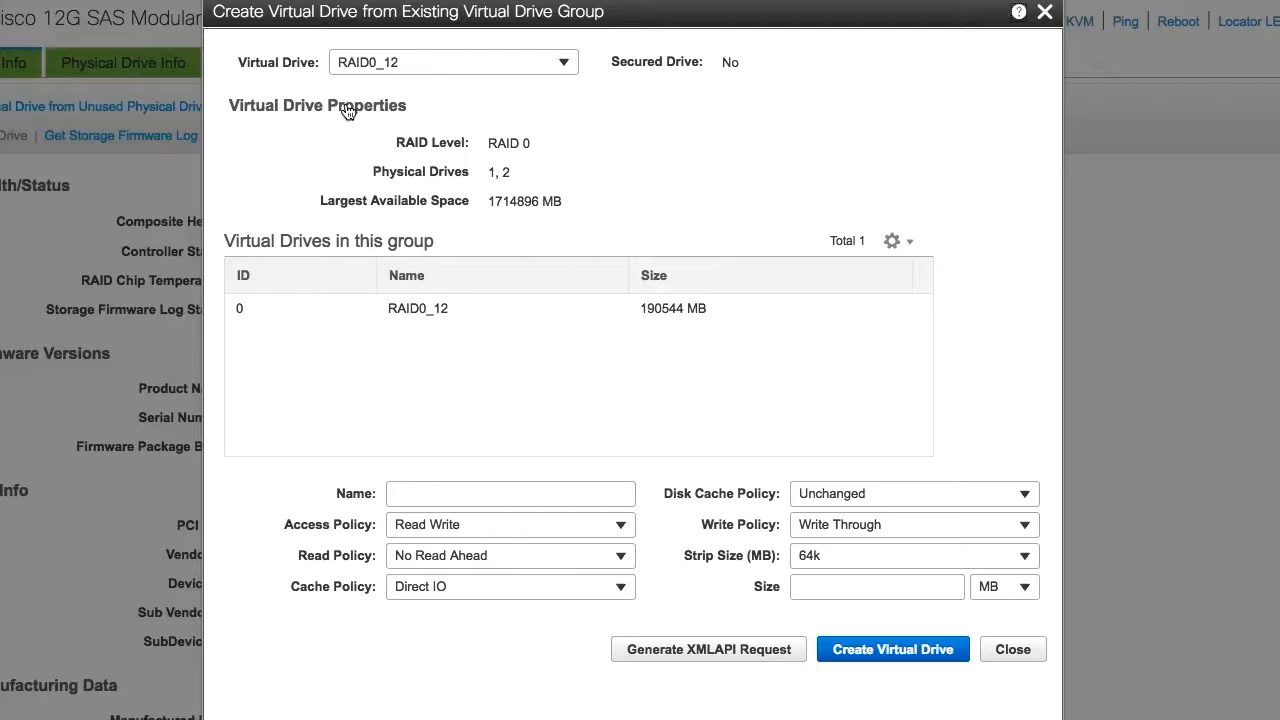
left_click(452, 61)
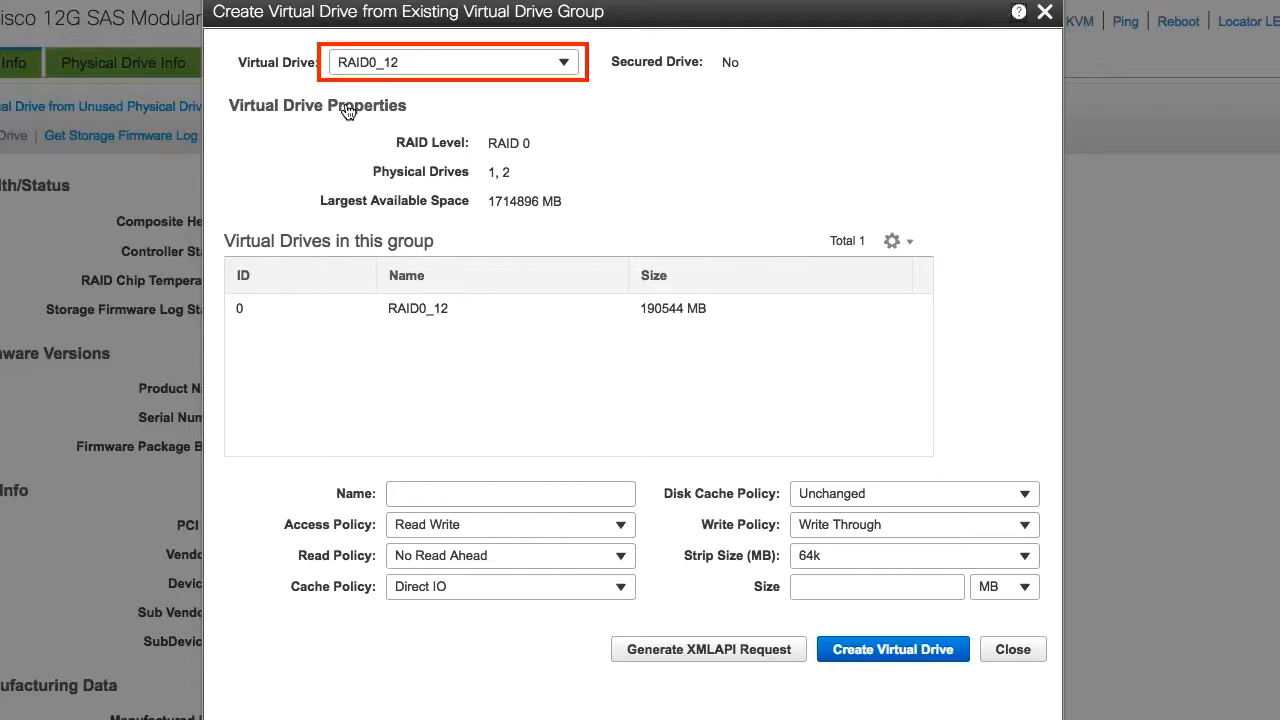
left_click(565, 61)
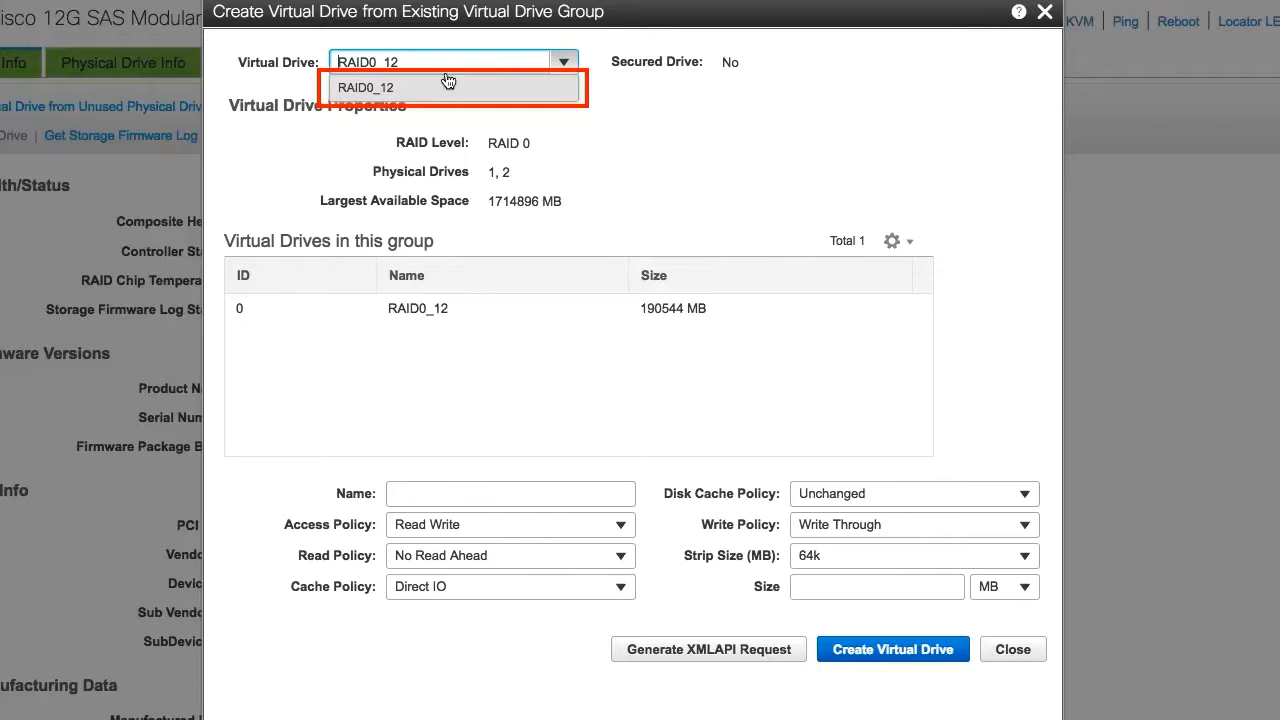
left_click(366, 87)
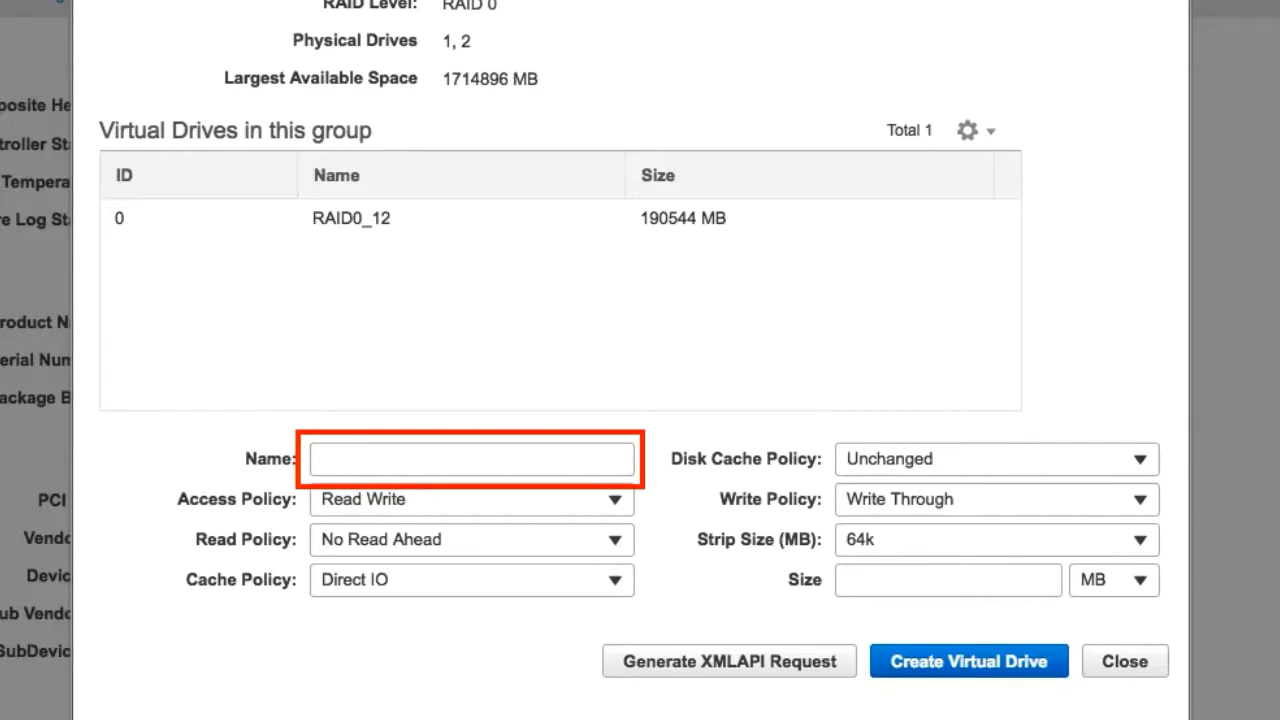
Name the drive 'OS', choose 256k strip size, and enter size 100 GB
left_click(470, 459)
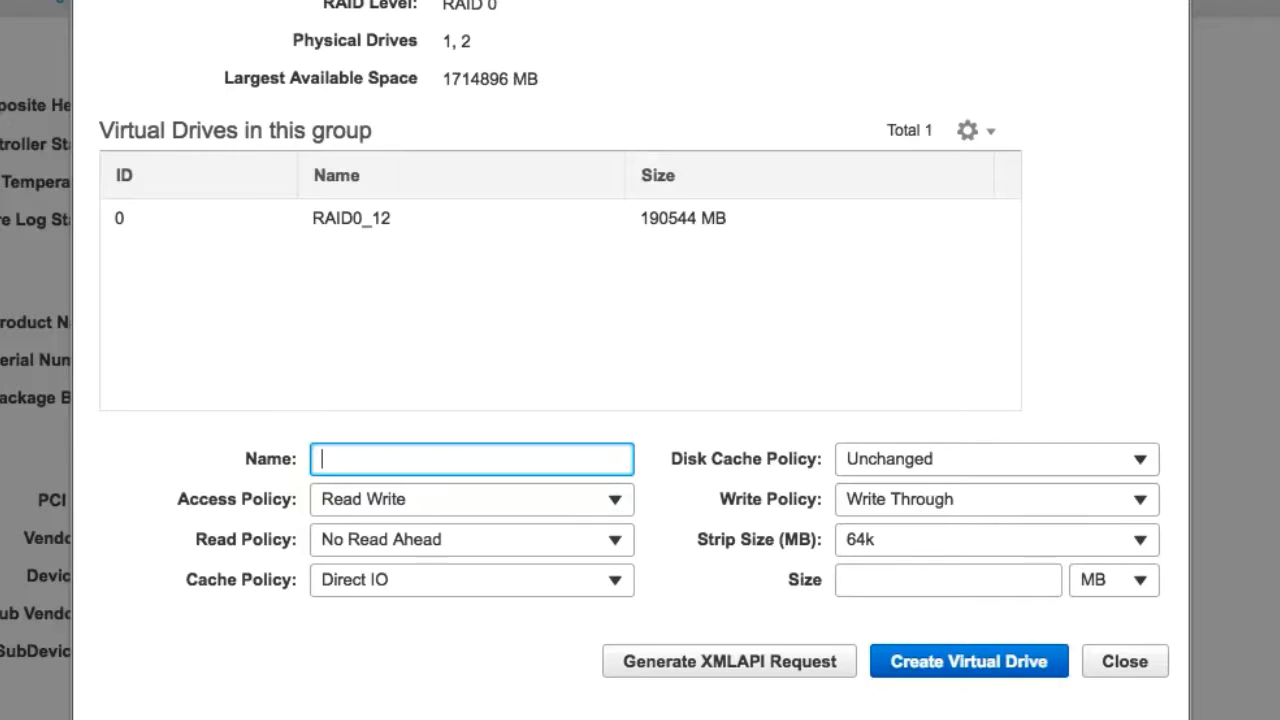
type("OS")
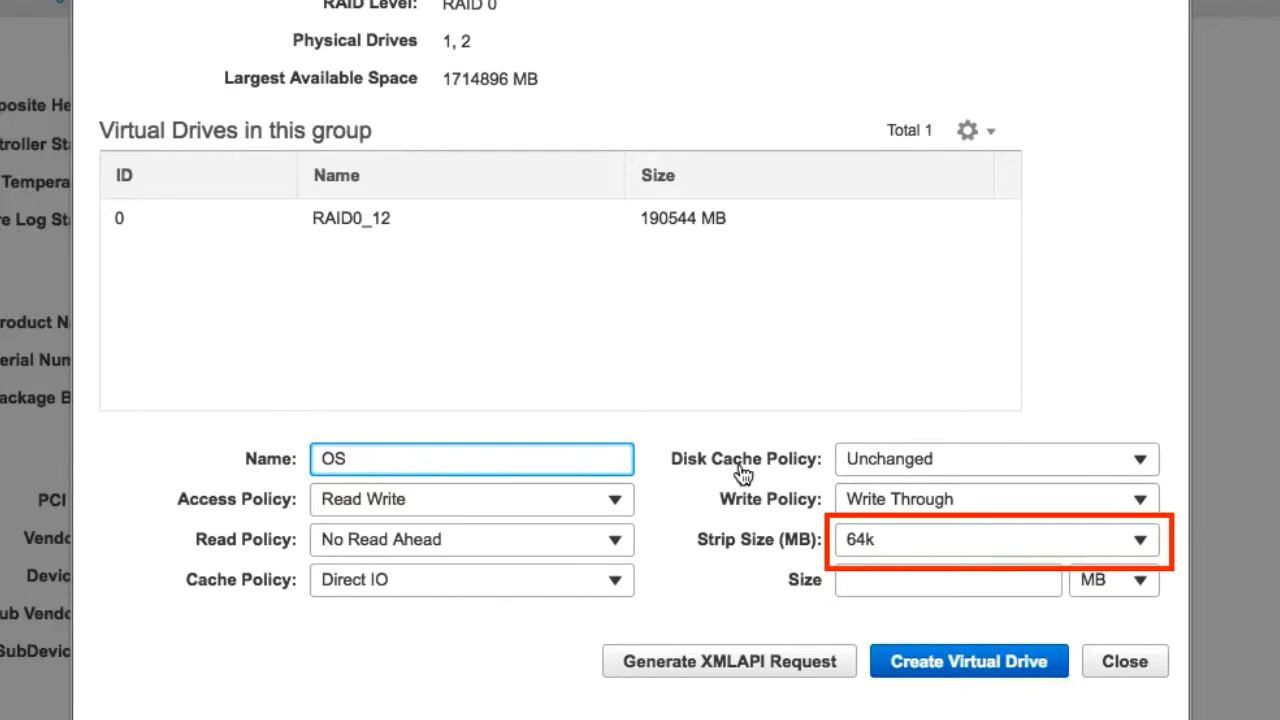
left_click(1138, 540)
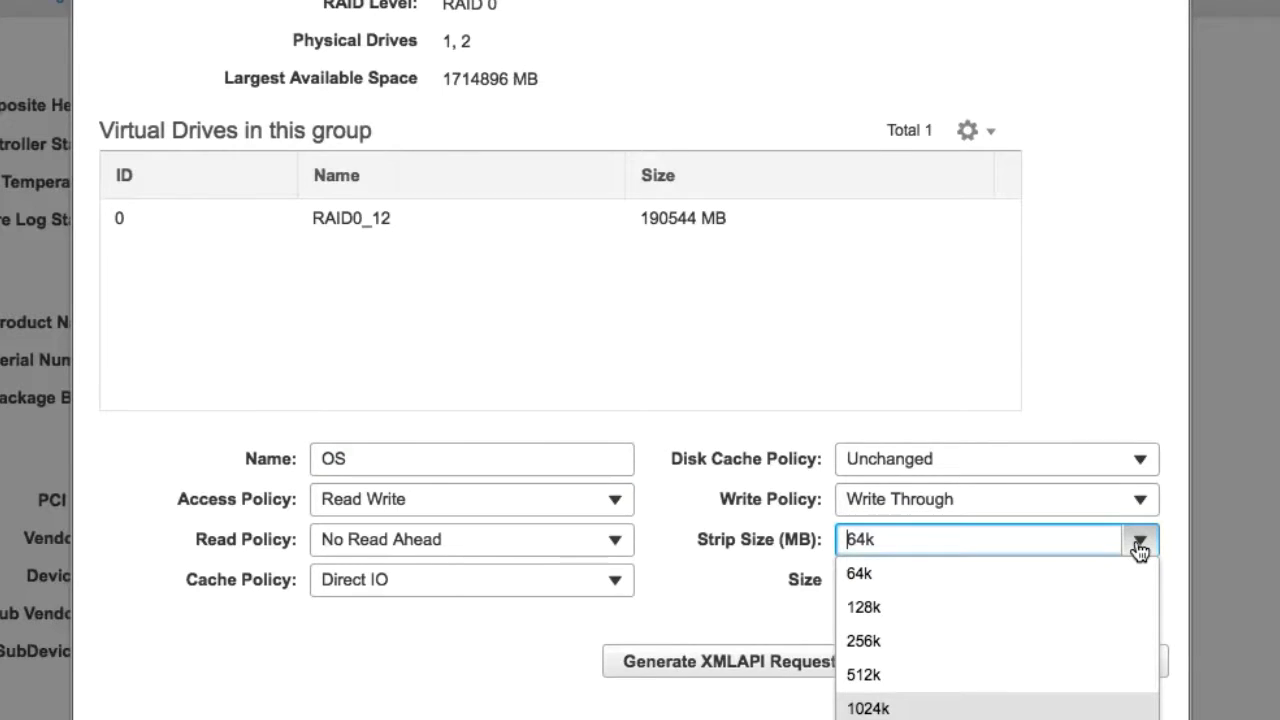
mouse_move(888, 641)
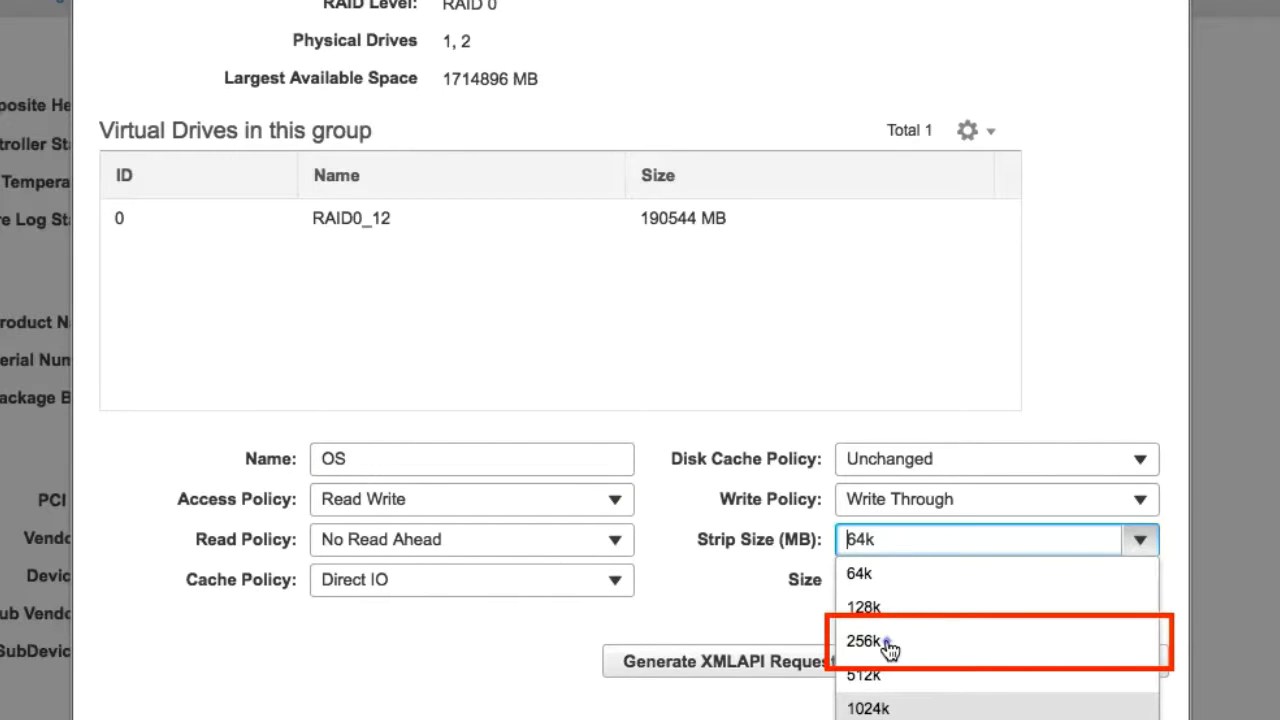
left_click(867, 641)
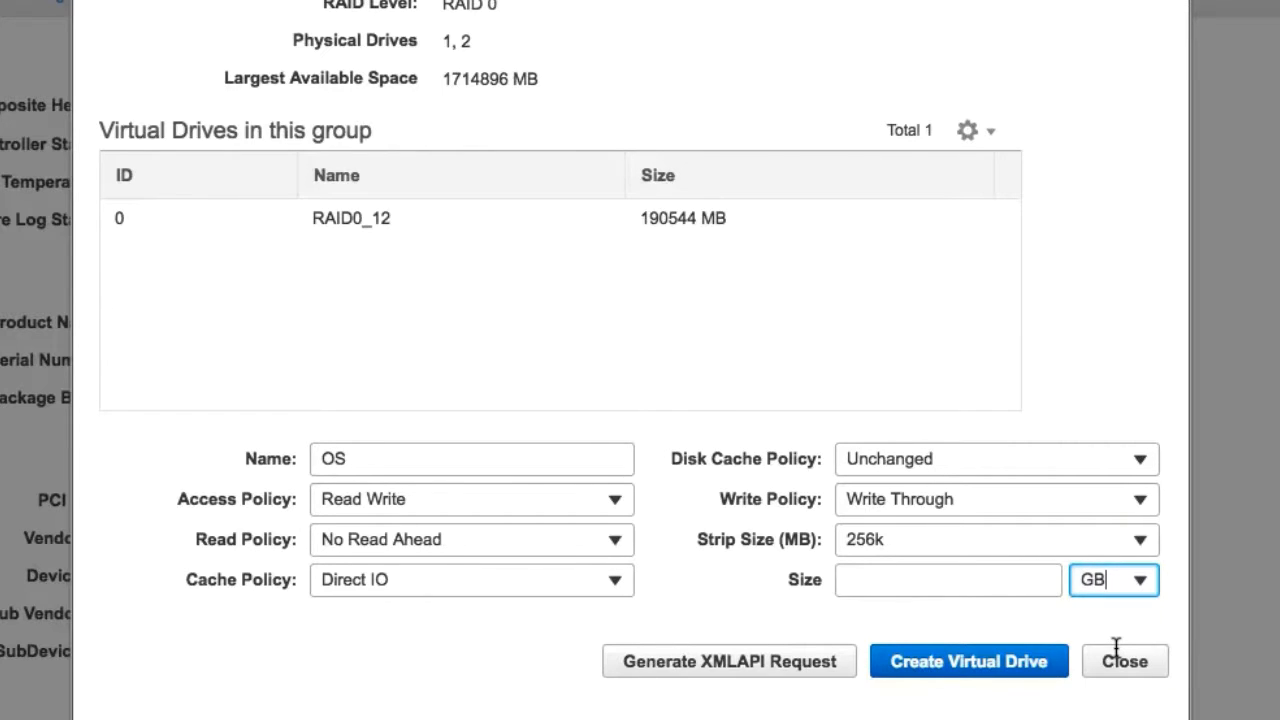
left_click(947, 580)
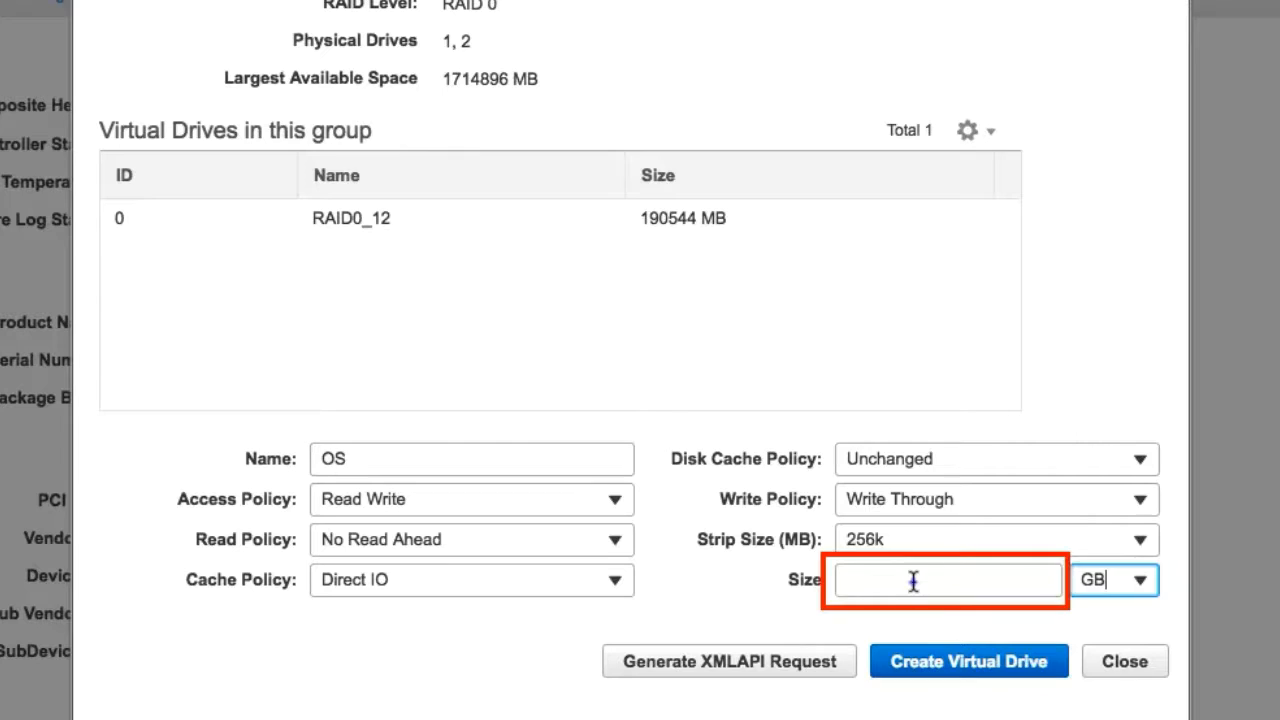
type("100")
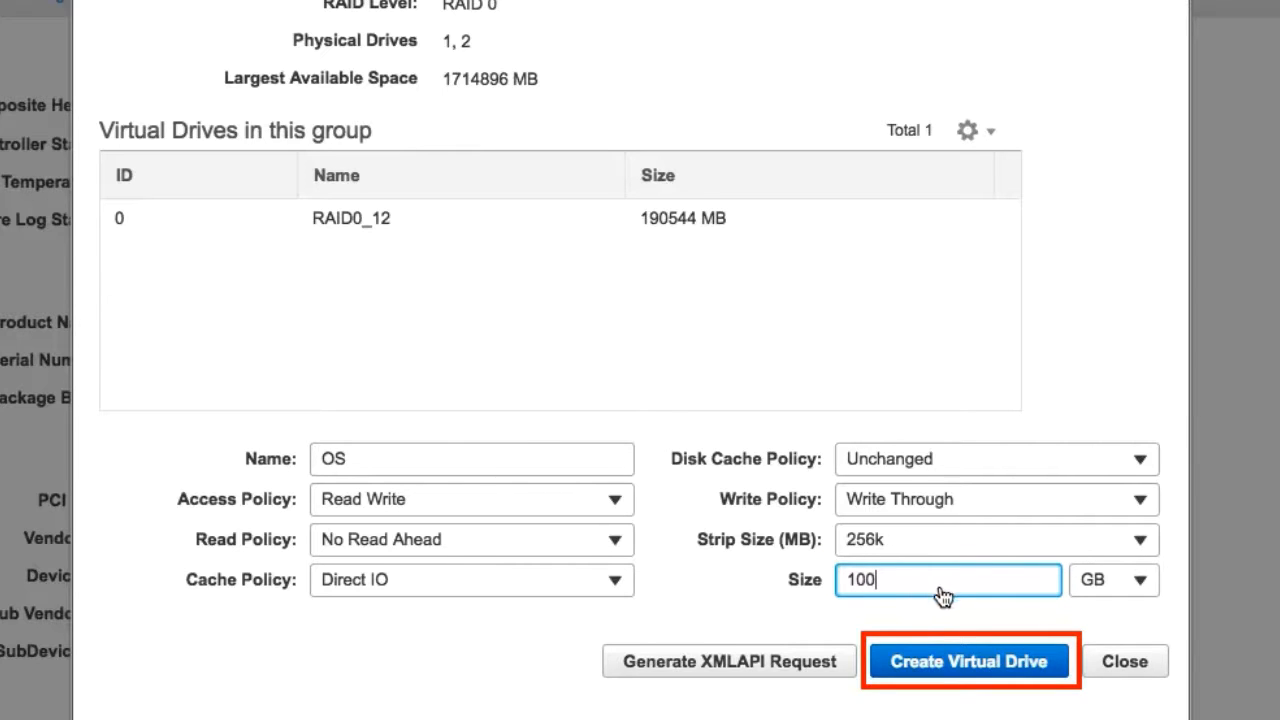
Create the OS drive and confirm it lists as 102400 MB, RAID 0, Optimal
left_click(968, 661)
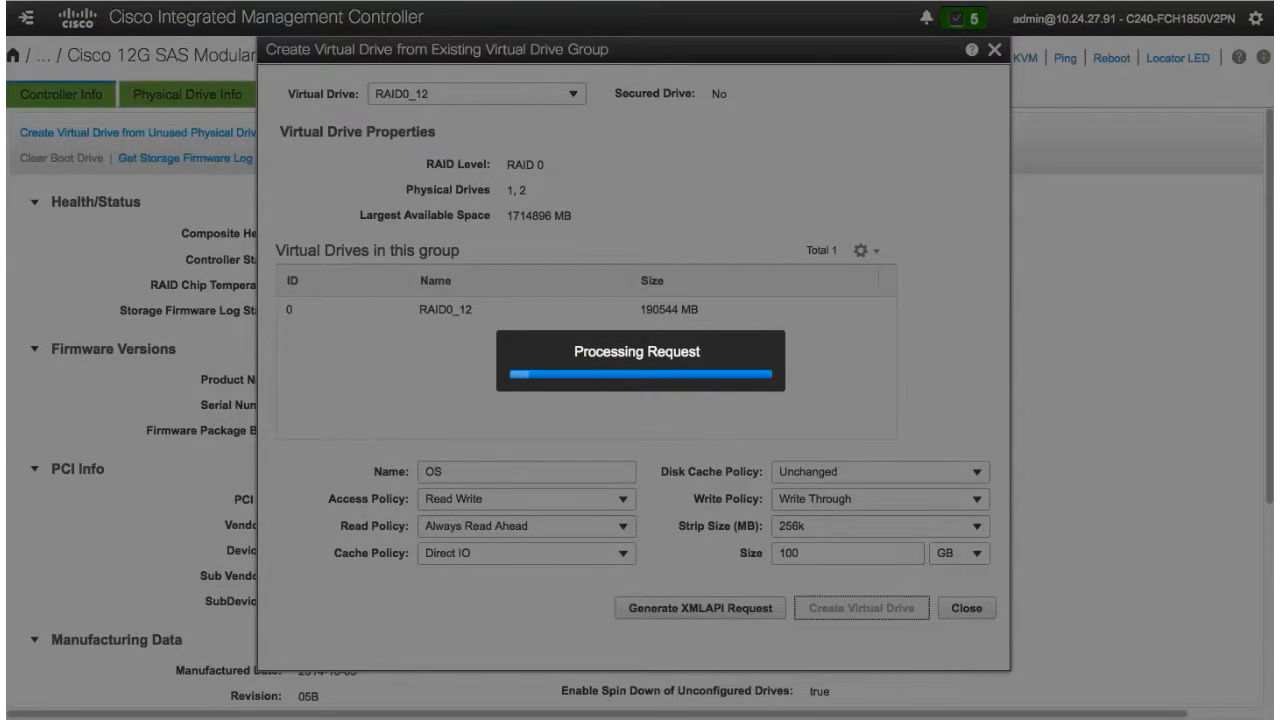
left_click(965, 608)
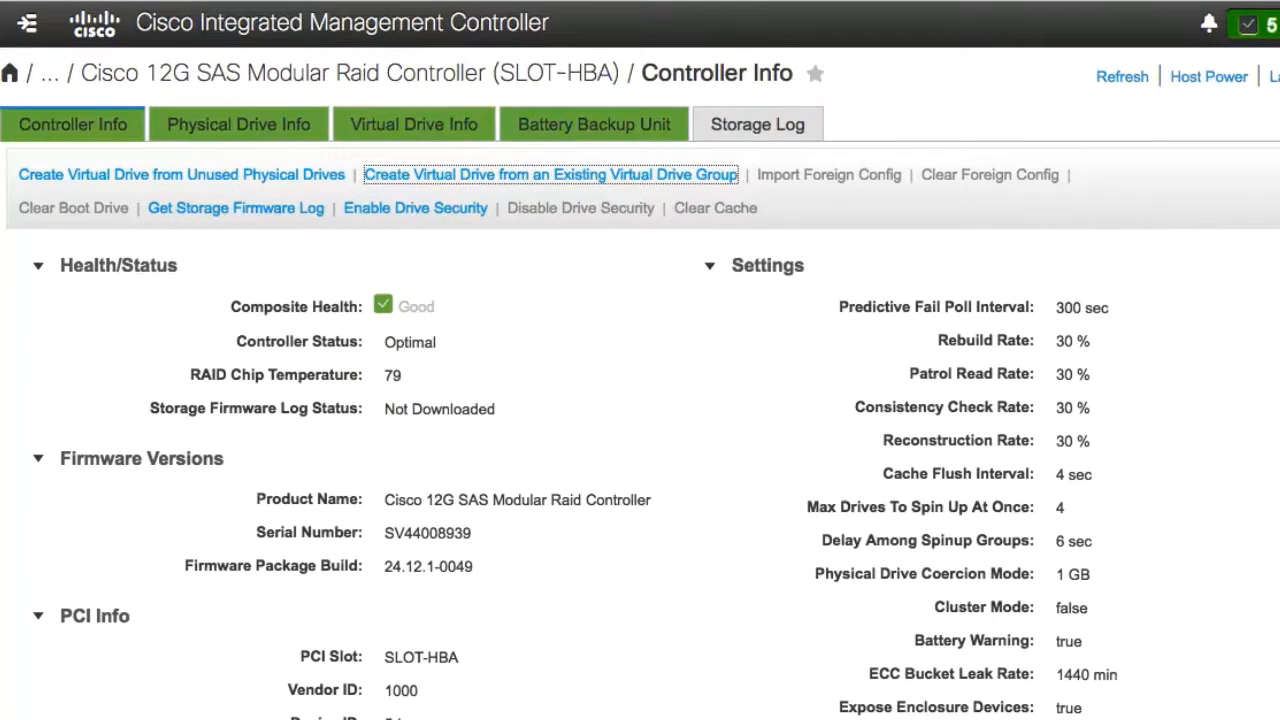
mouse_move(413, 124)
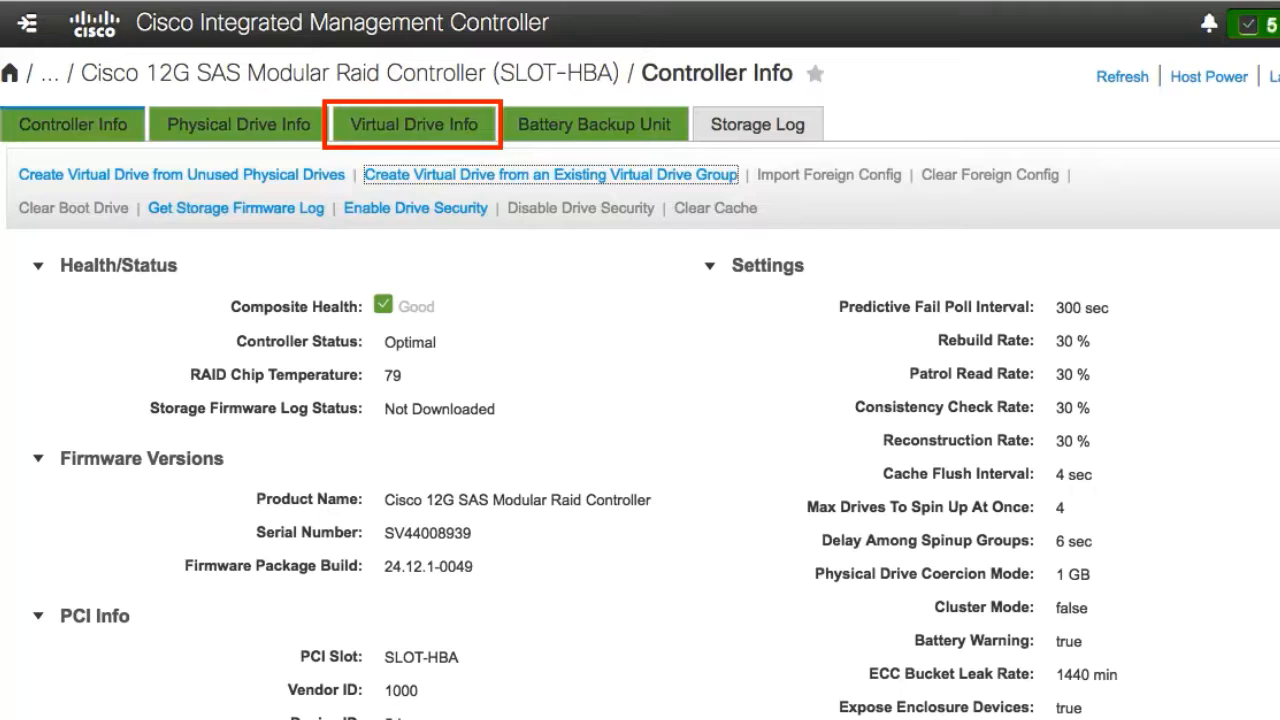
left_click(413, 124)
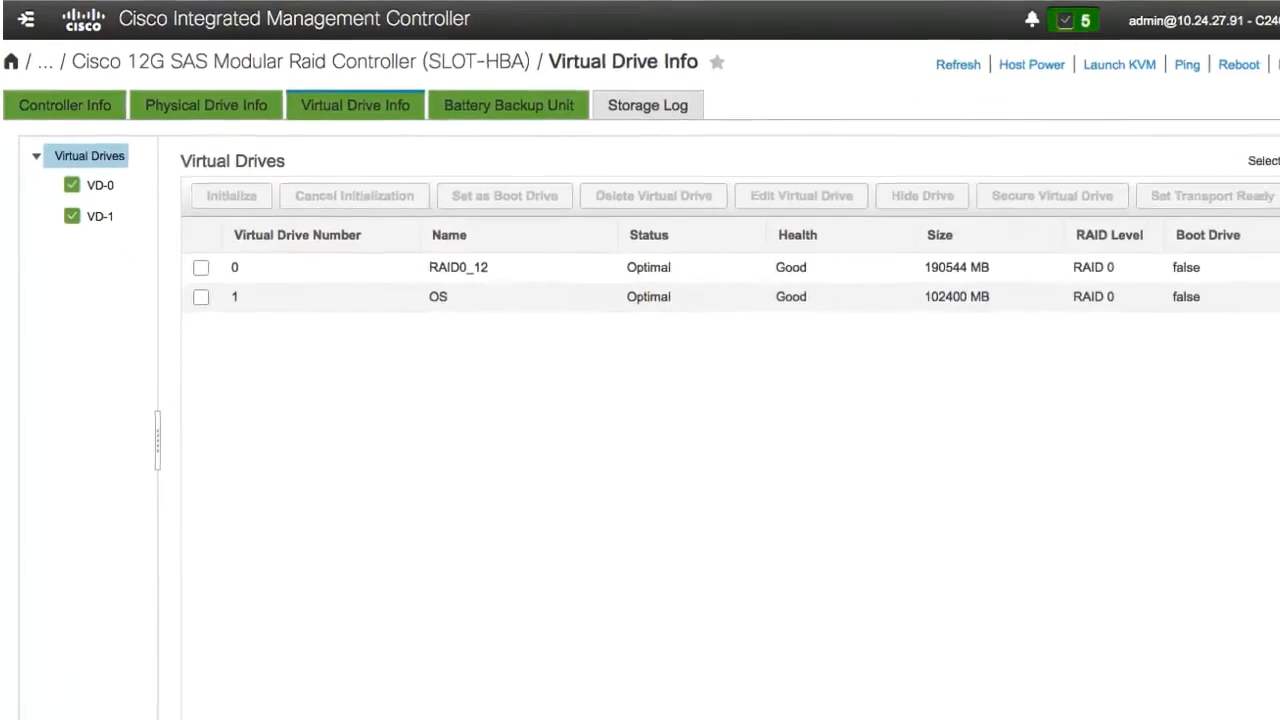